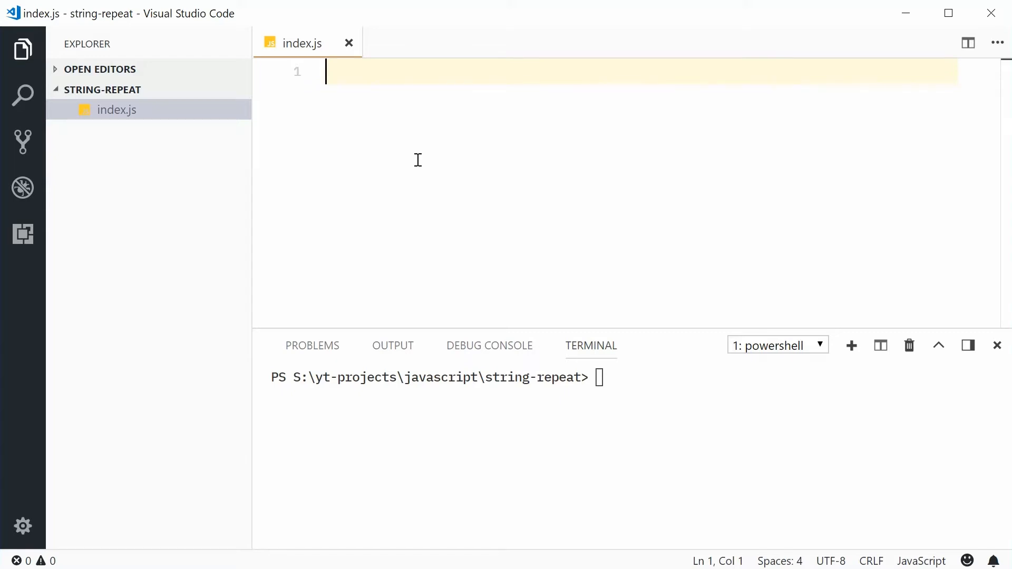
# Declare let myStr = 'Domenic'; save, and start an empty line 2
pyautogui.write('let my')
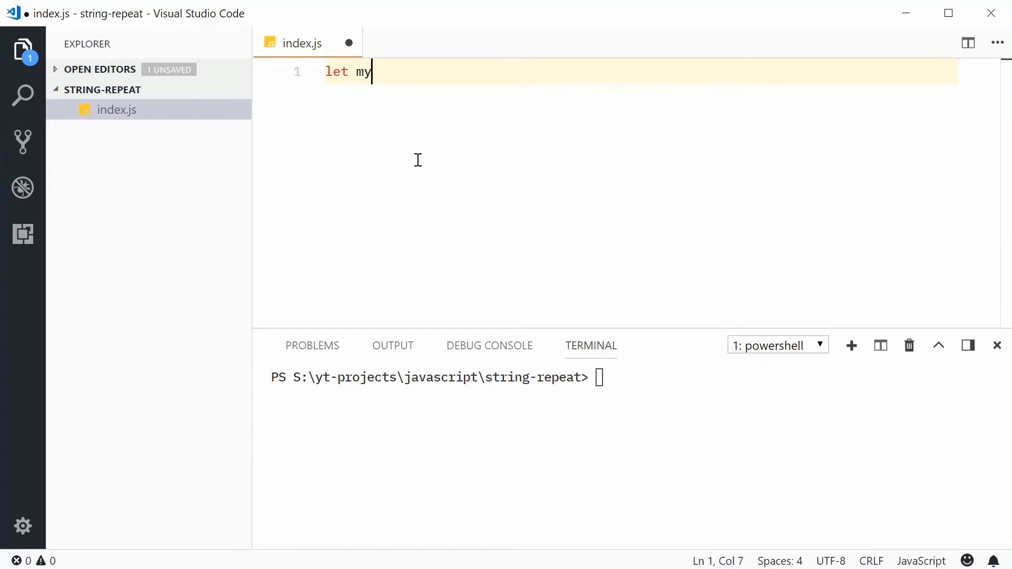
pyautogui.write("Str = '")
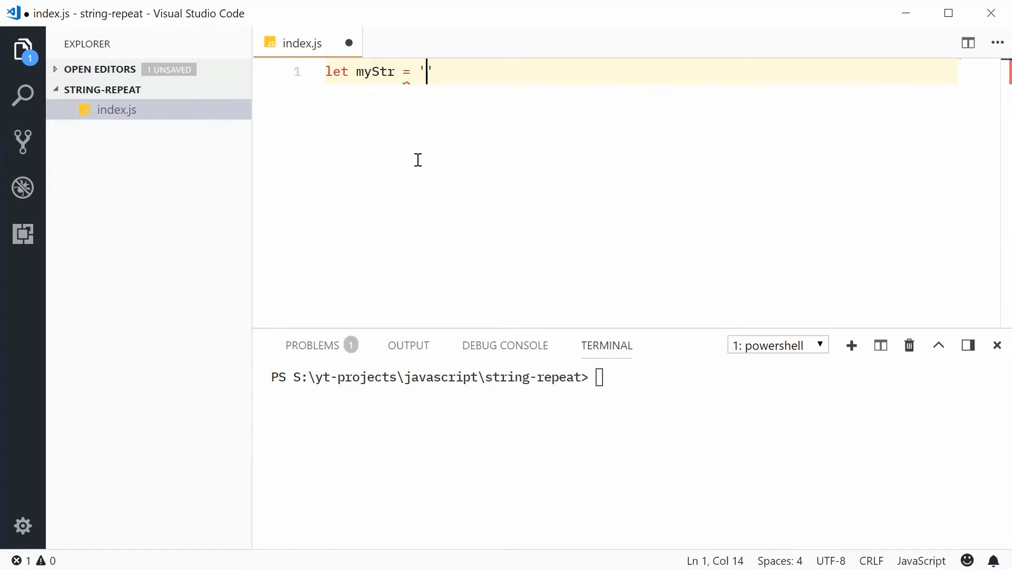
pyautogui.write("Domenic';")
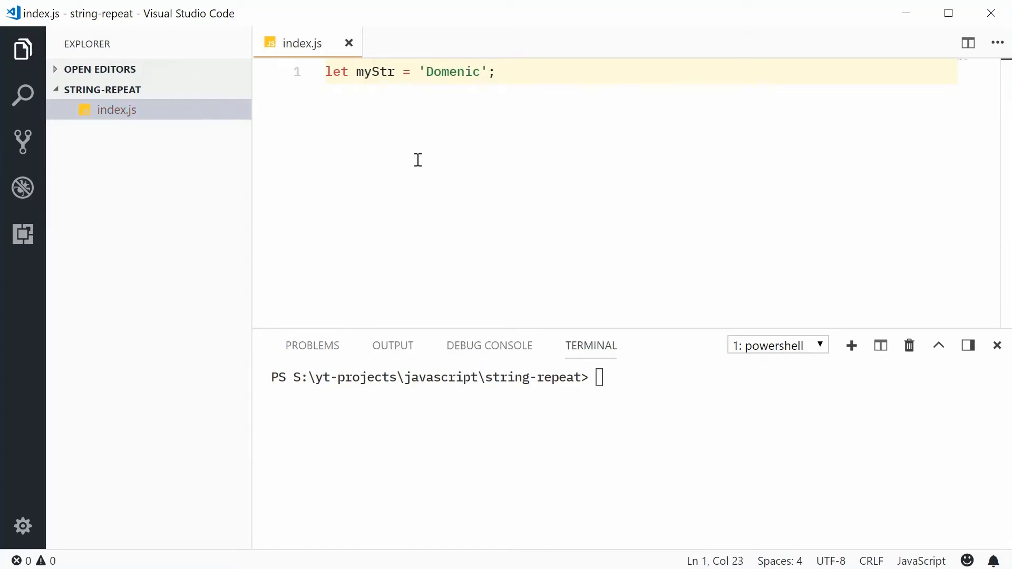
pyautogui.press('enter')
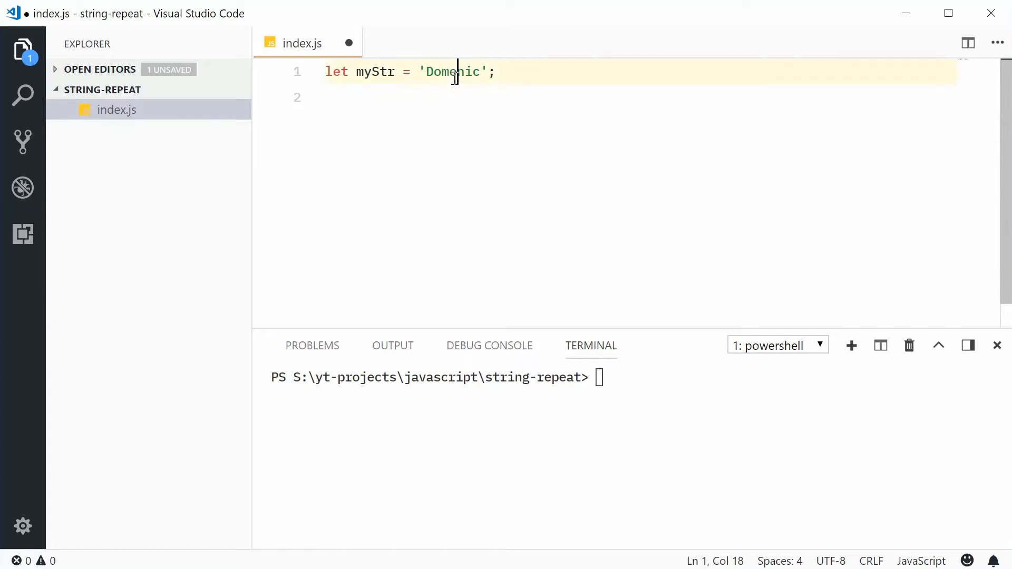
pyautogui.press('Enter')
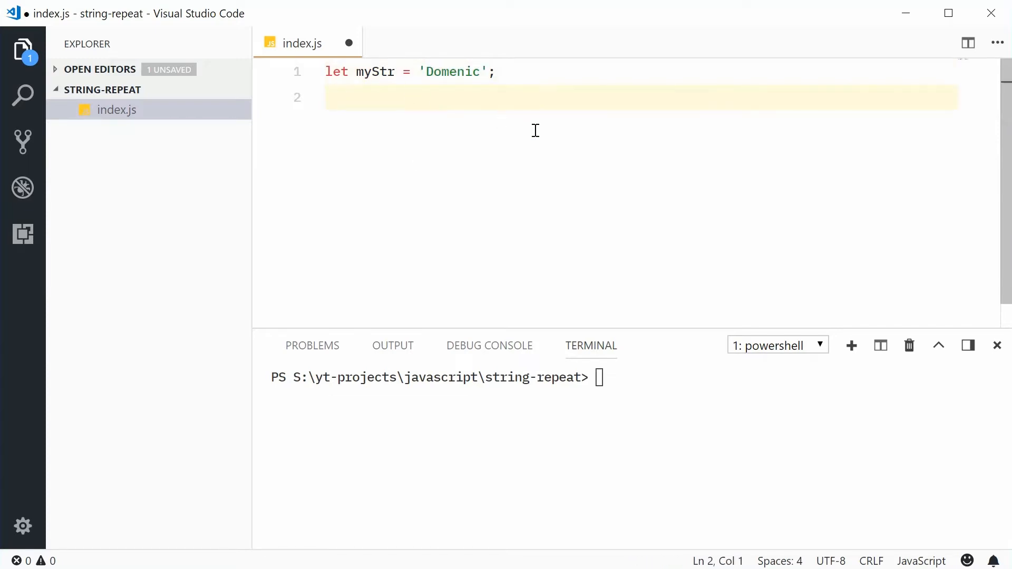
# Assign let repeated = myStr.repeat(2) using the IntelliSense repeat suggestion
pyautogui.write('let re')
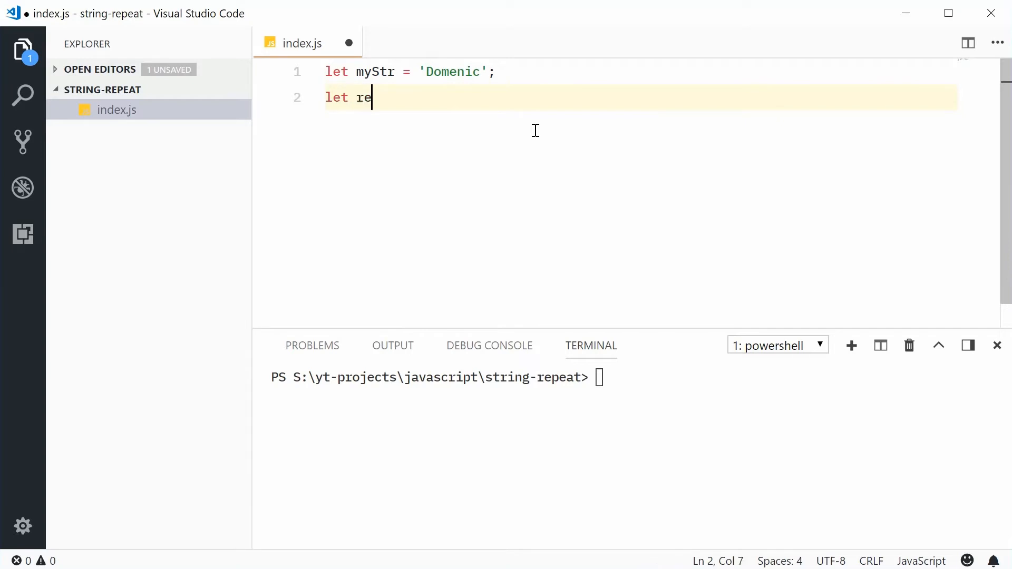
pyautogui.write('peated =')
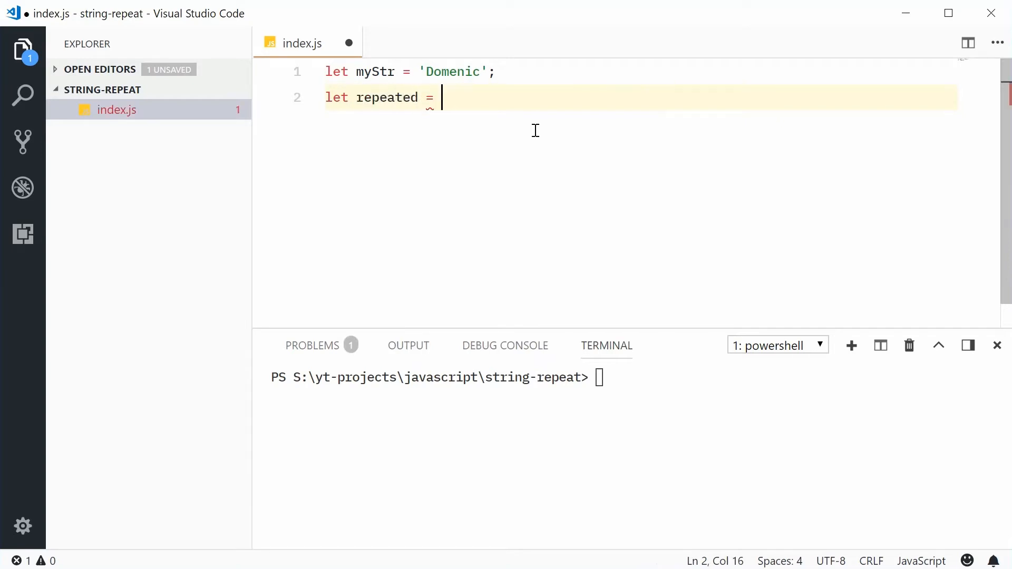
pyautogui.write('myStr.')
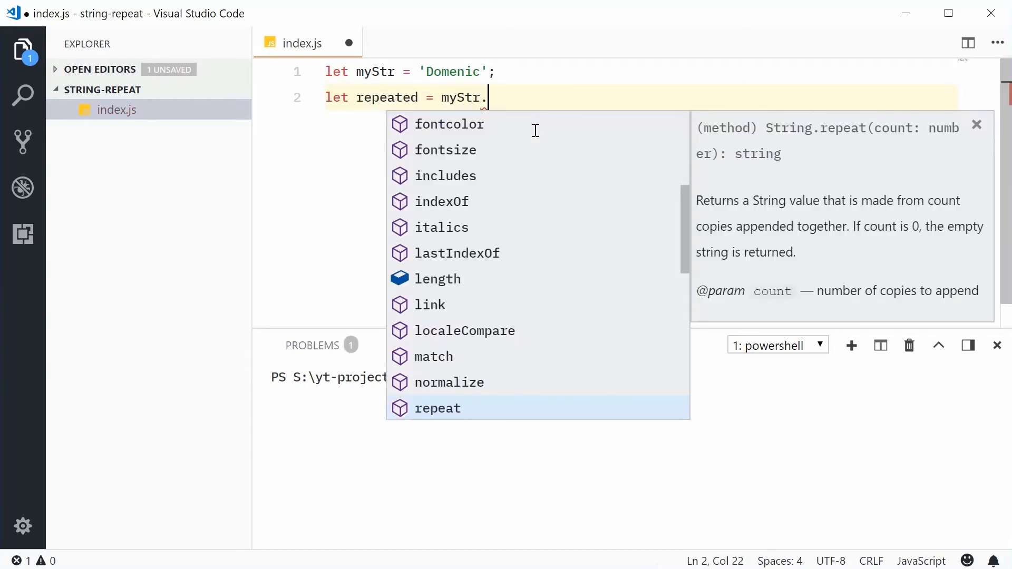
pyautogui.doubleClick(436, 408)
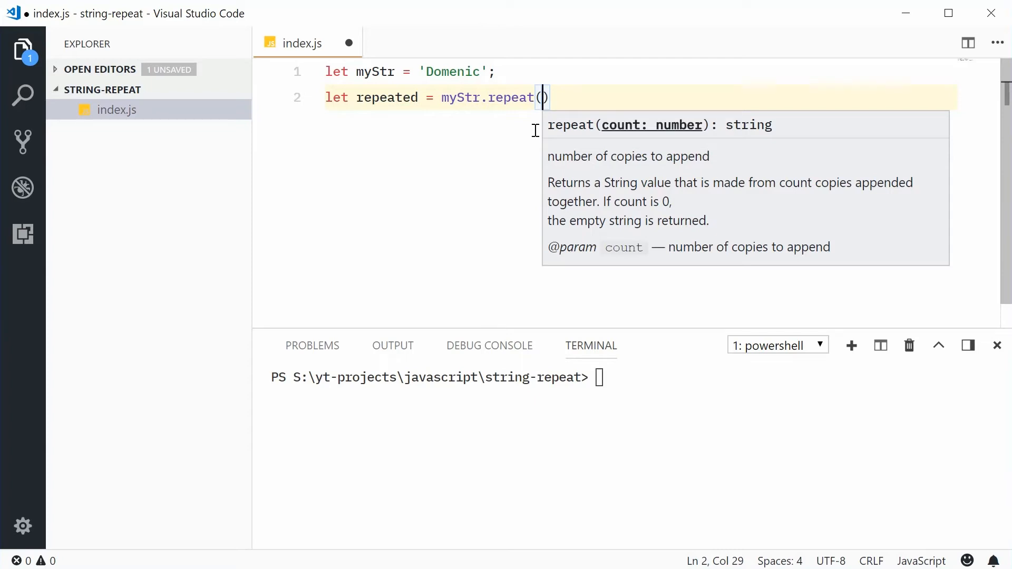
pyautogui.write('2')
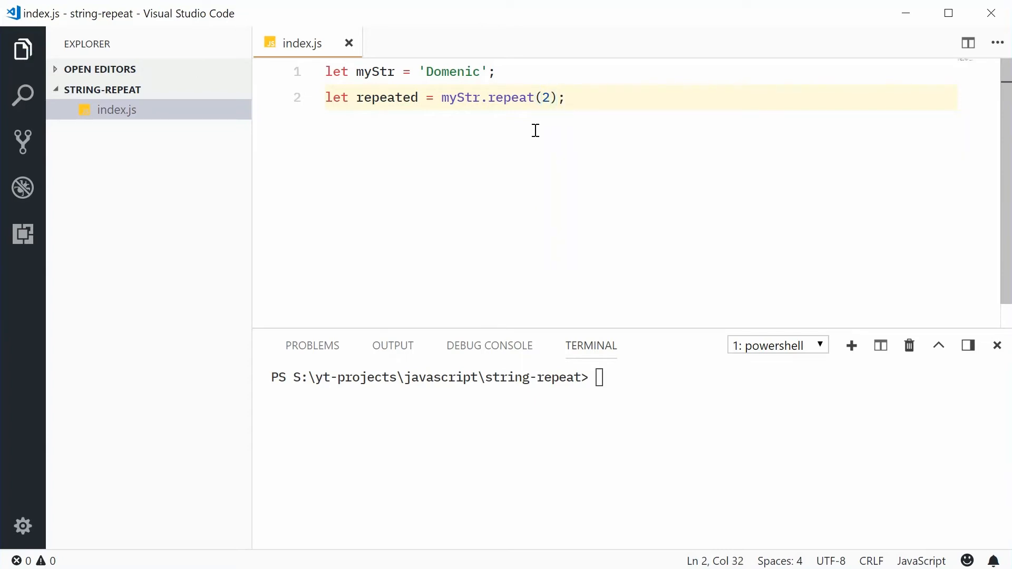
# Log repeated with console.log, run it to print DomenicDomenic, then change the count to 0
pyautogui.write('c')
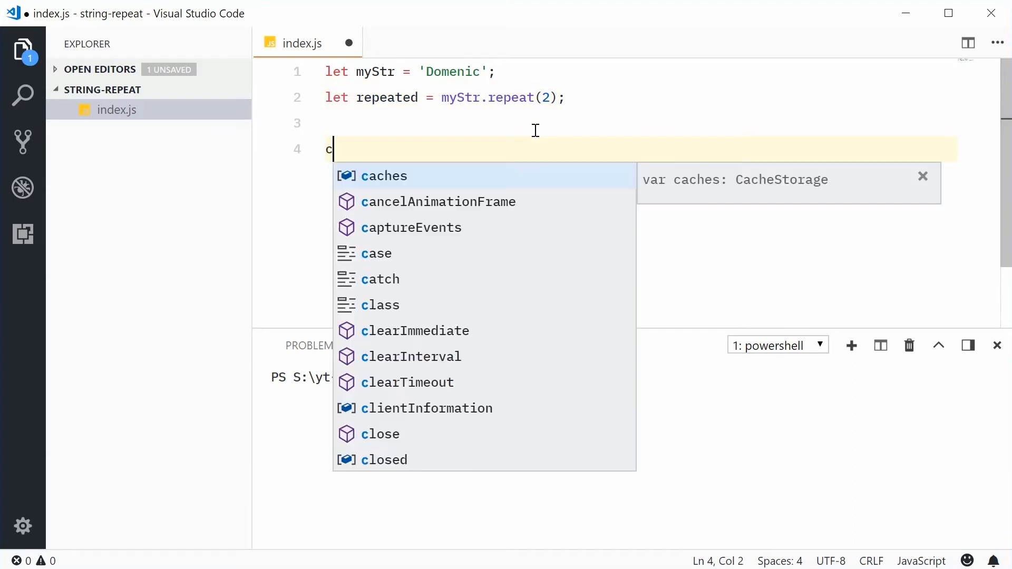
pyautogui.write('onsole.log(repe')
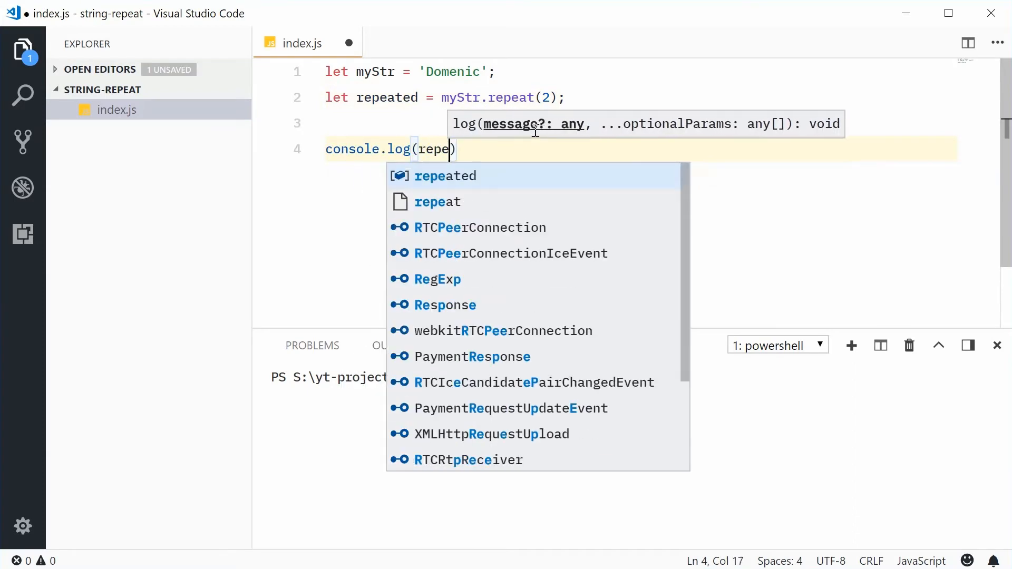
pyautogui.press('Tab')
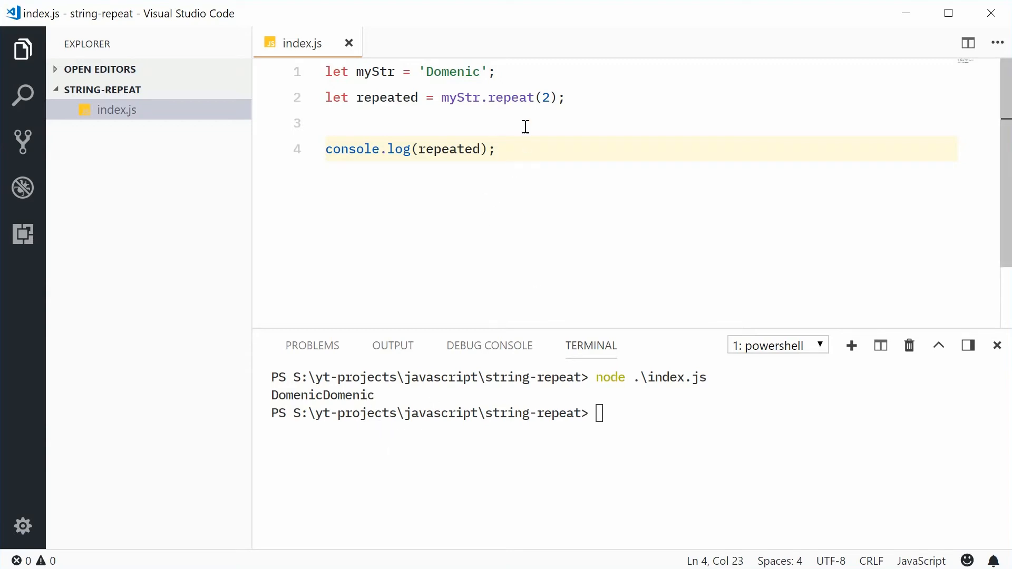
pyautogui.write('0')
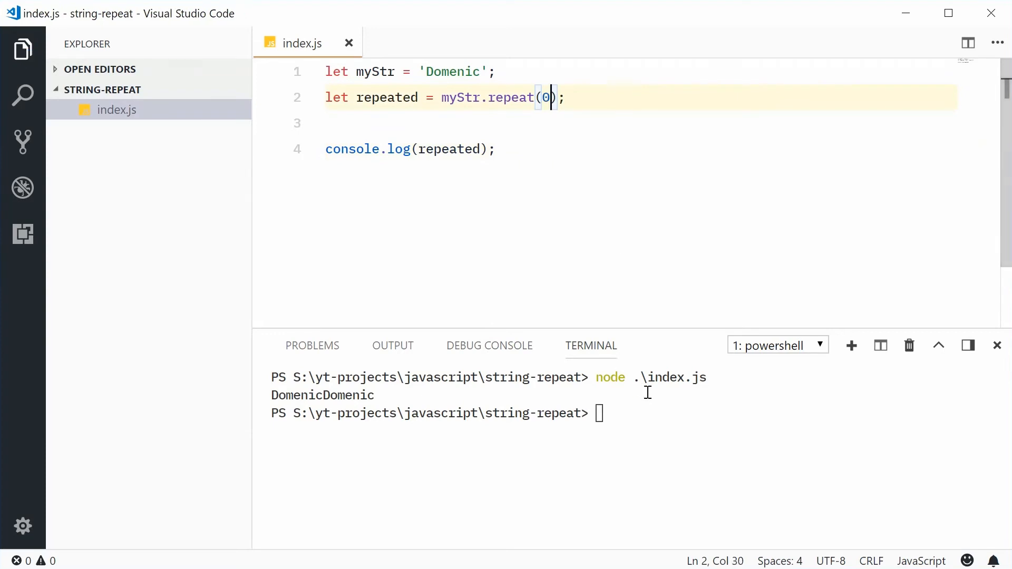
# Rerun node .\index.js with count 0, printing an empty line, and select the 0 to replace it
pyautogui.press('Enter')
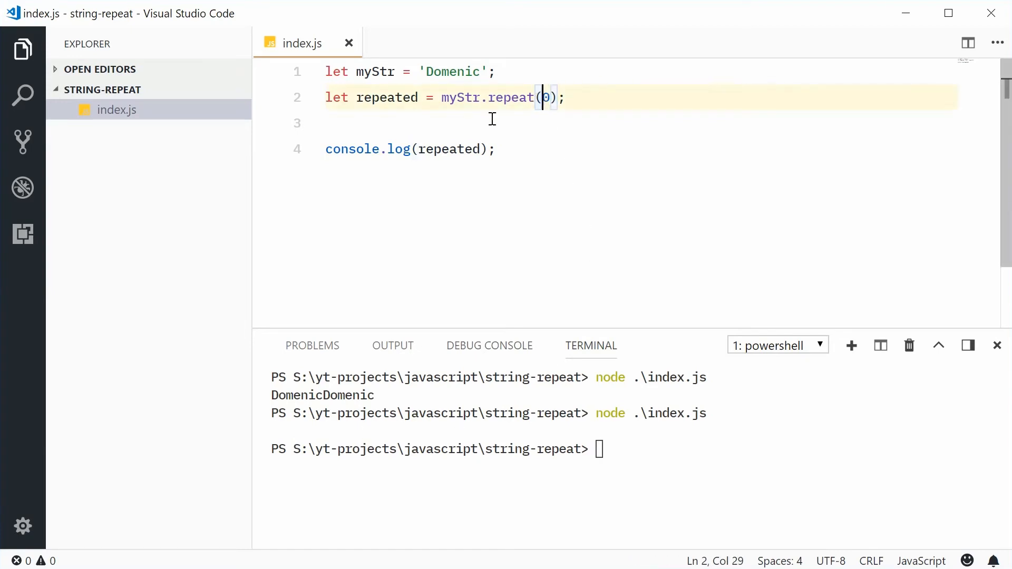
pyautogui.doubleClick(453, 72)
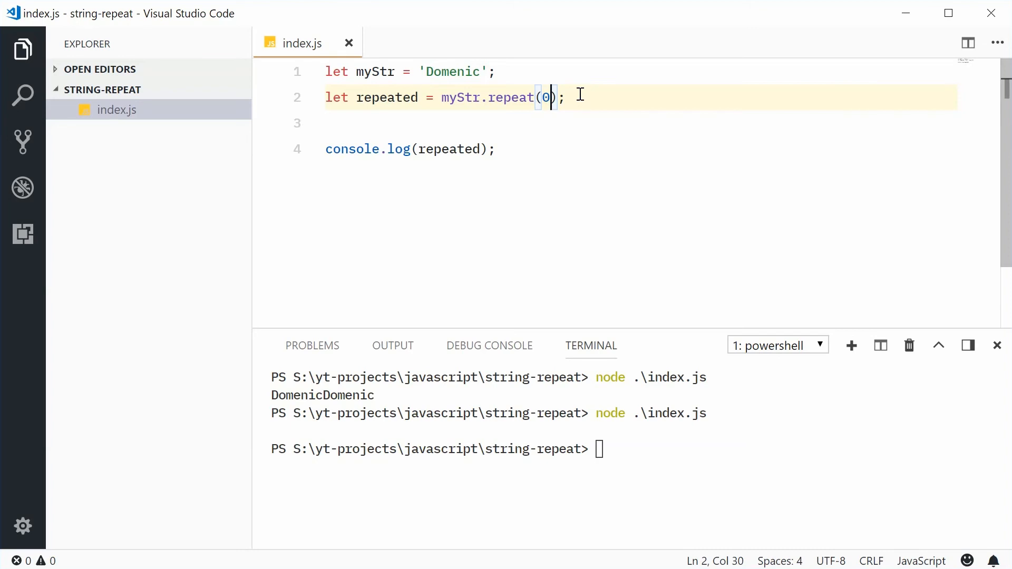
# Set the repeat count to 4.9 and rerun, printing DomenicDomenicDomenicDomenic
pyautogui.write('4.9')
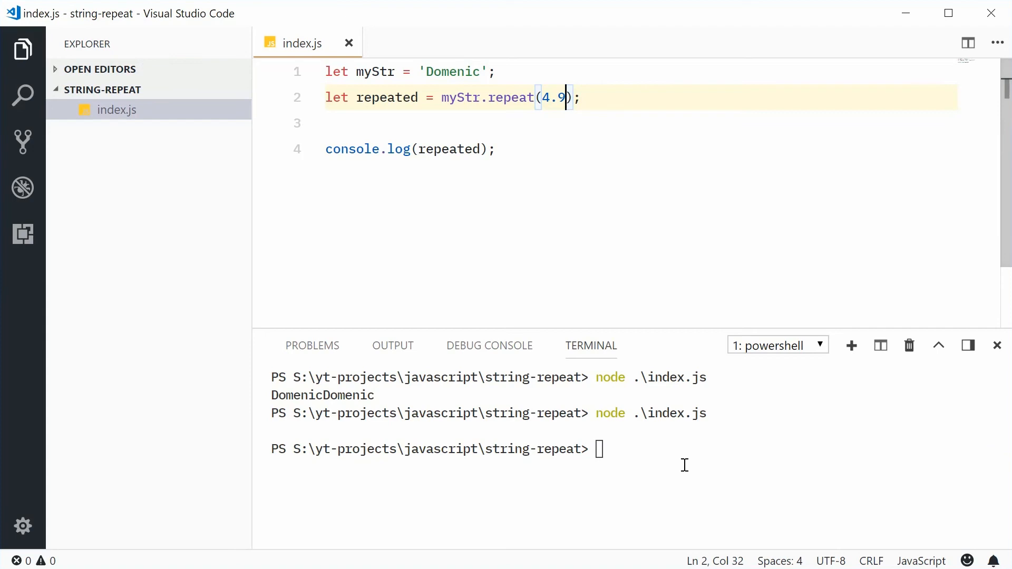
pyautogui.press('Enter')
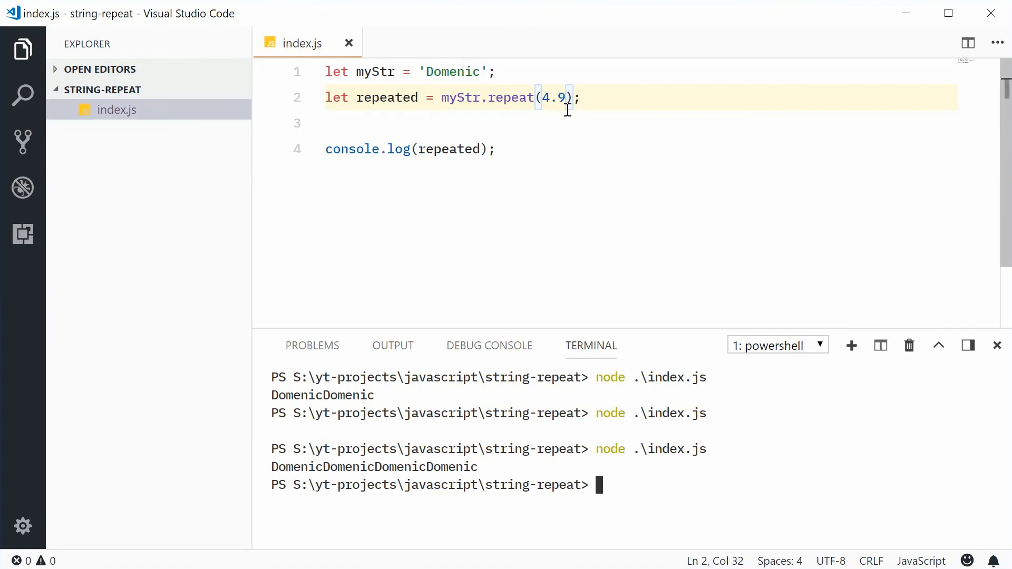
pyautogui.click(496, 149)
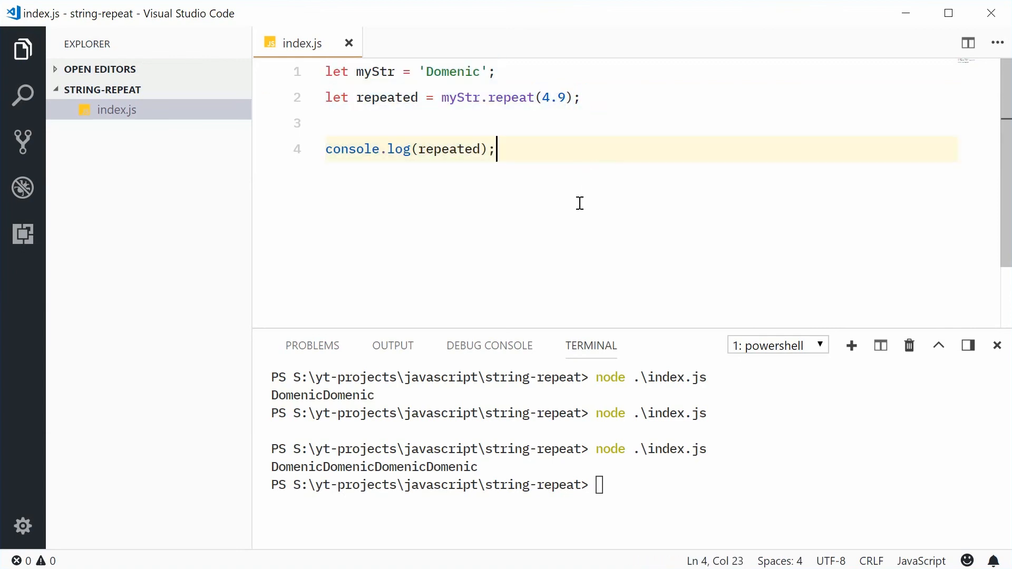